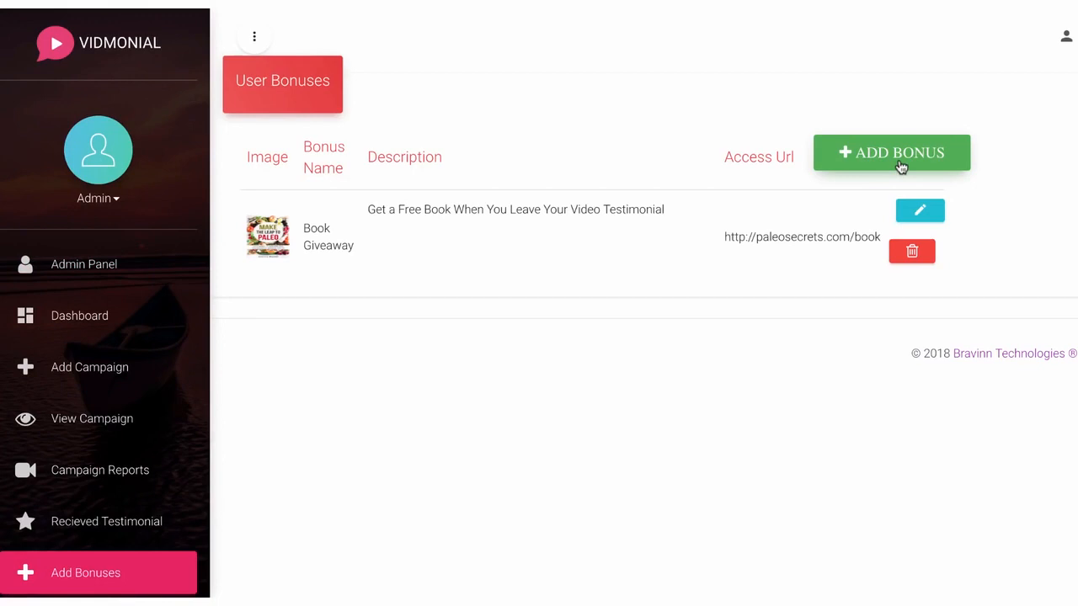
mouse_move(892, 152)
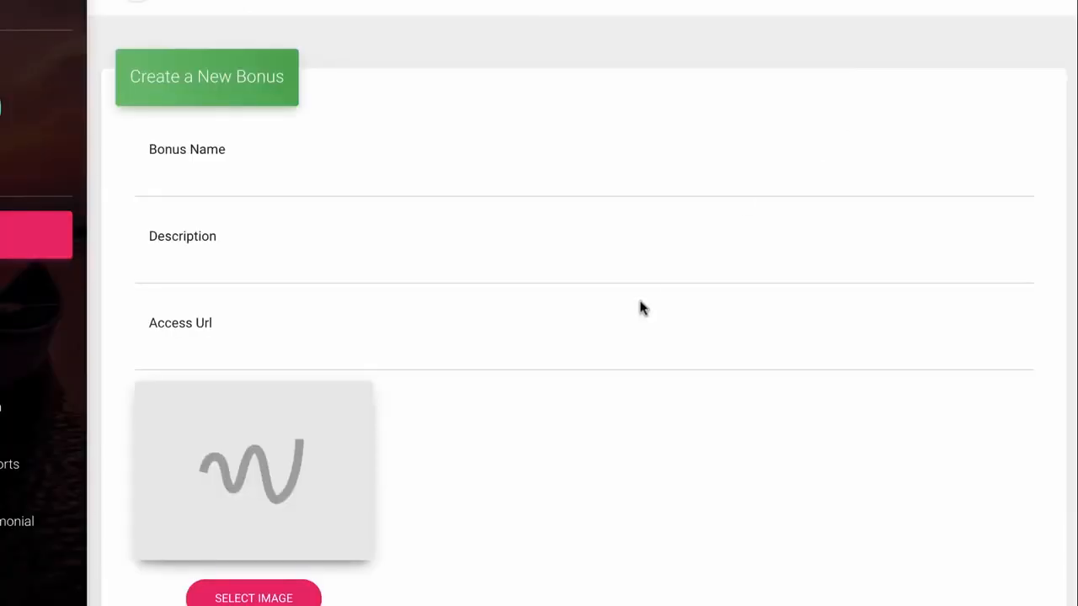
Scroll through the bonuses page with the book giveaway and the new-bonus form.
scroll(down, 3)
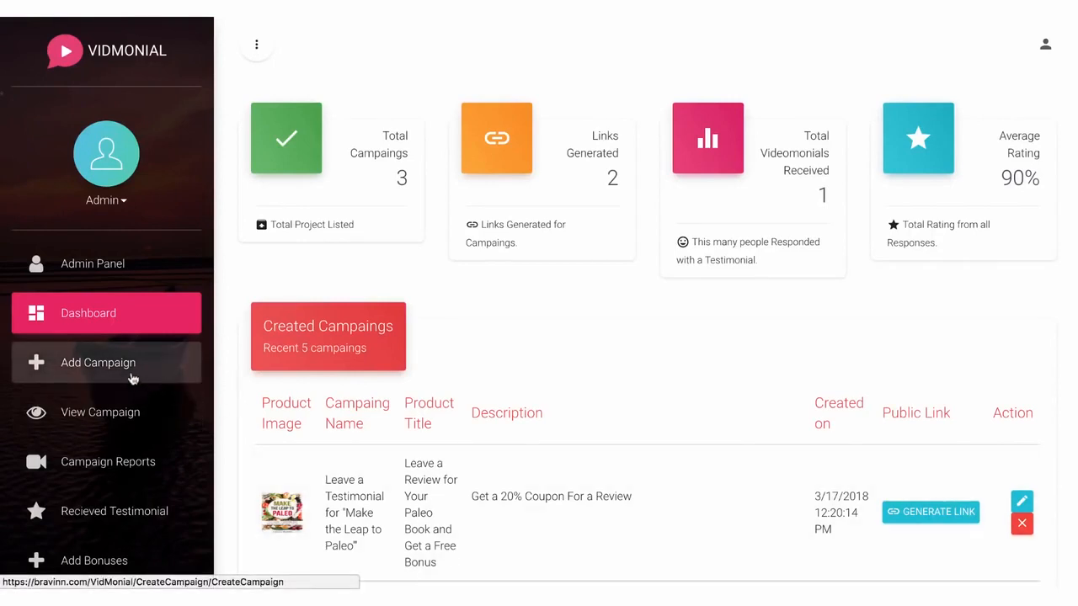
Start a campaign titled 'Leave a Testimonial for "Make the Leap to Paleo"' with response 'Thanks for your testimonial'.
click(98, 362)
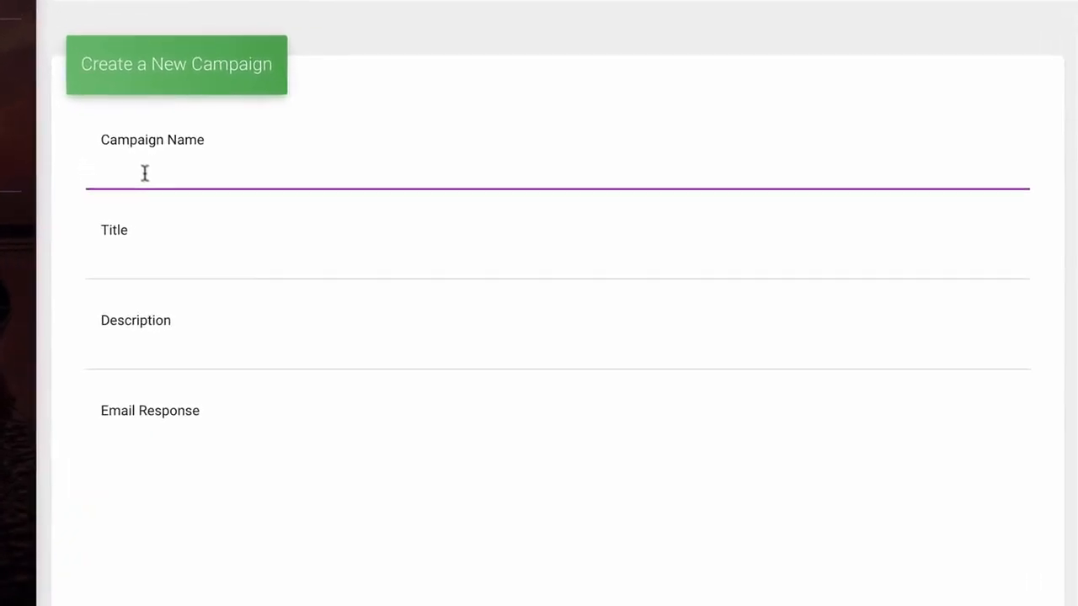
text(Leave a Testimonial for "Make the Leap to Paleo")
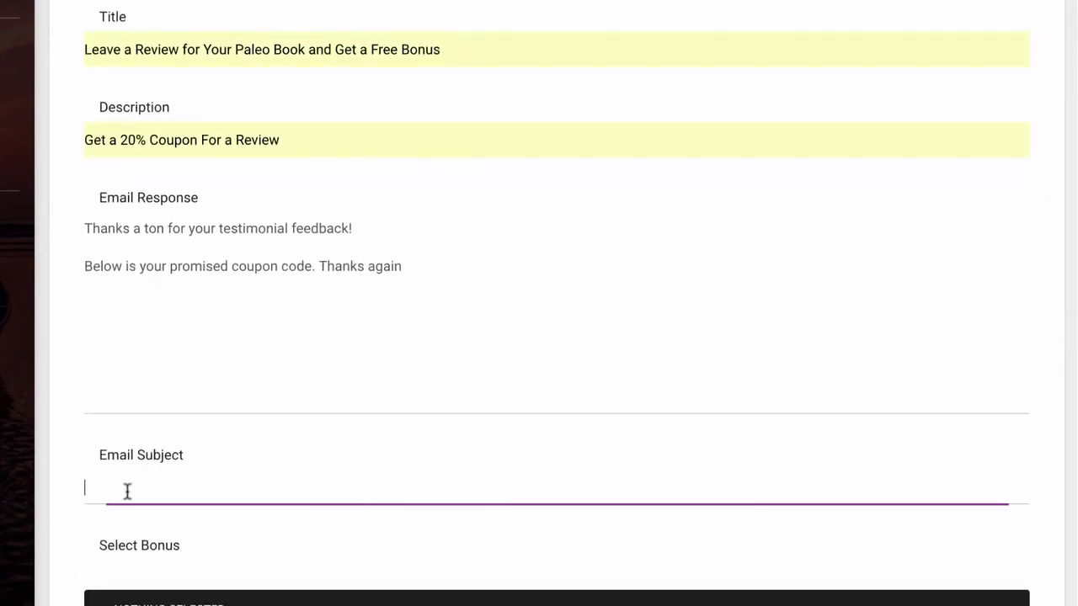
text(Thanks for your testimonial)
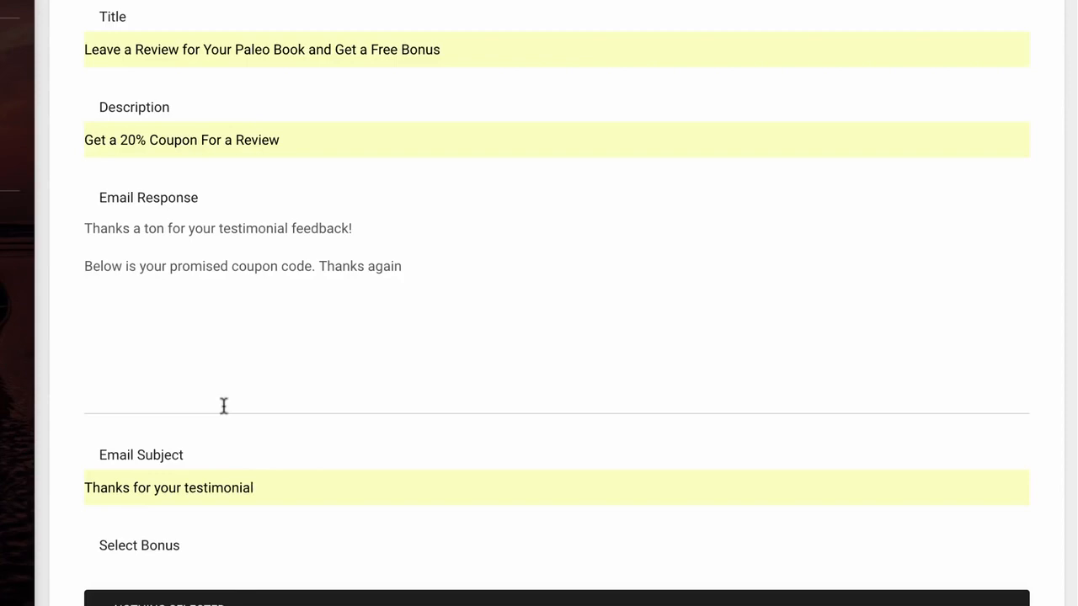
Attach the book cover image, save the campaign and dismiss the confirmation.
scroll(down, 3)
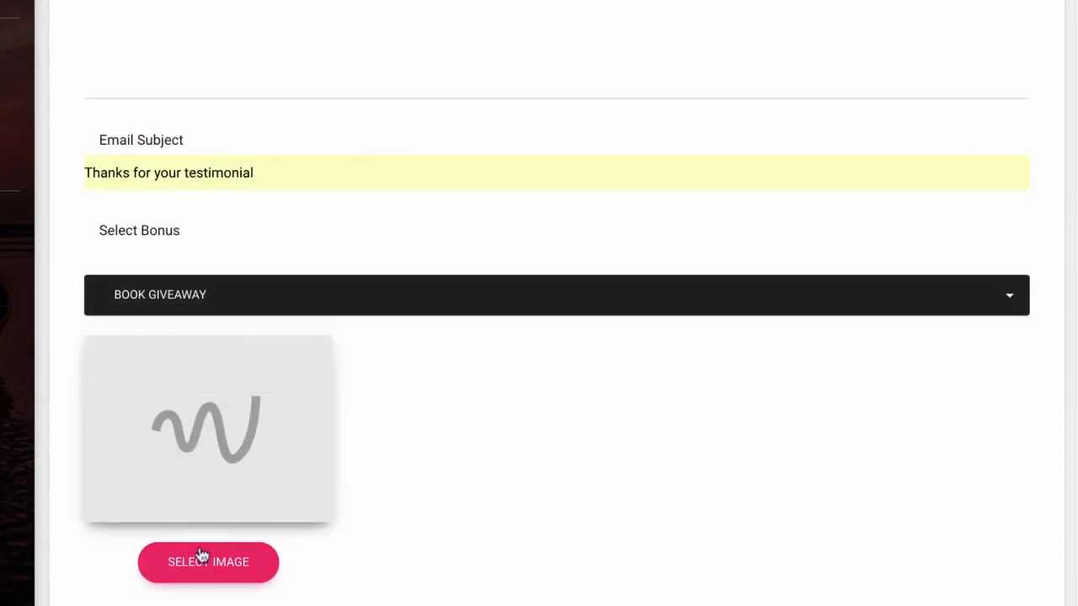
click(208, 561)
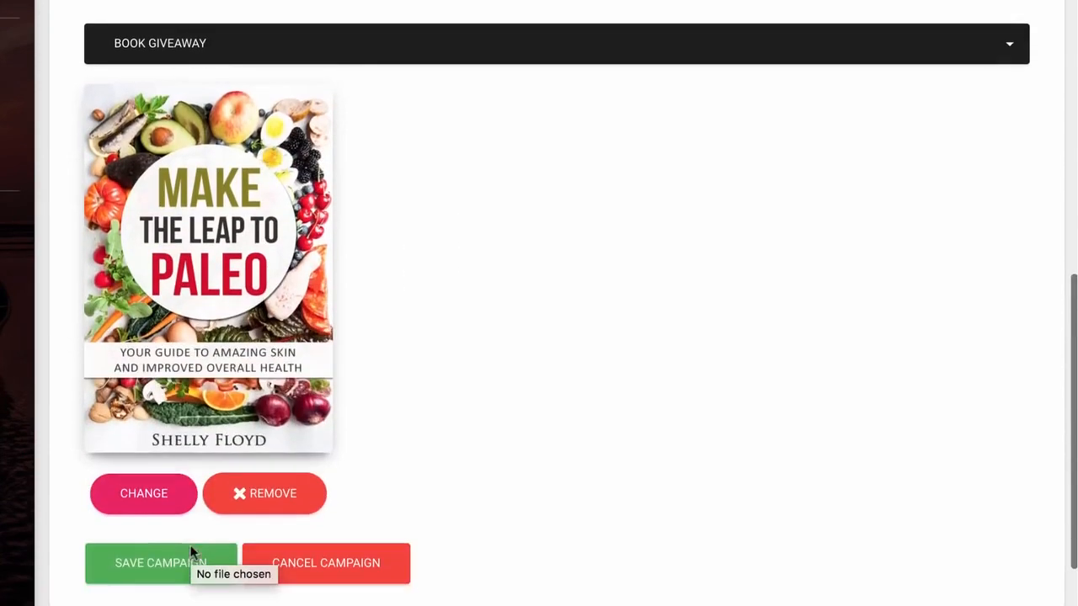
click(160, 562)
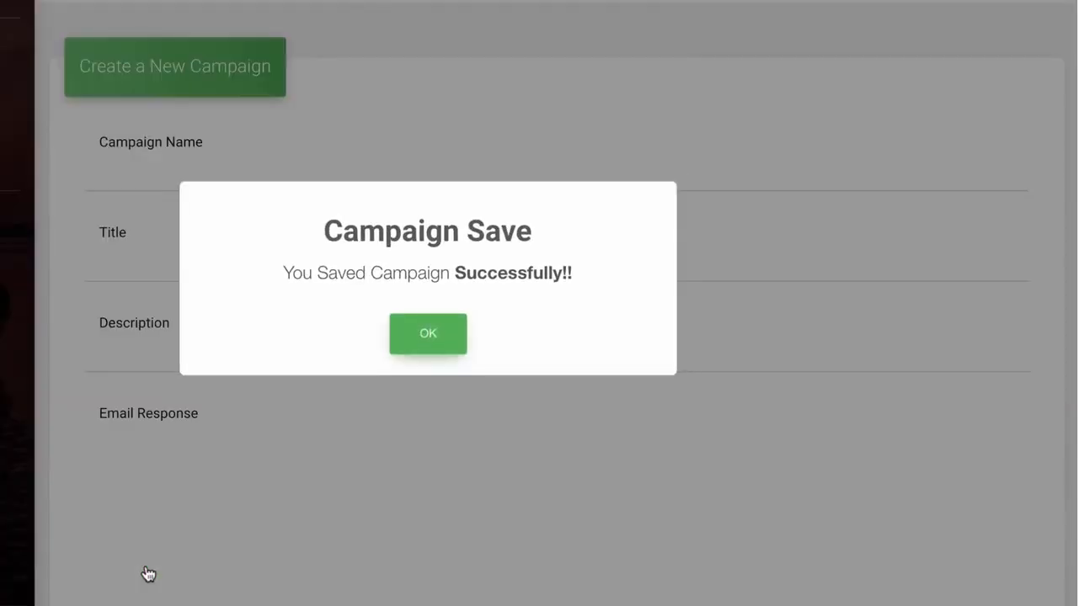
click(428, 333)
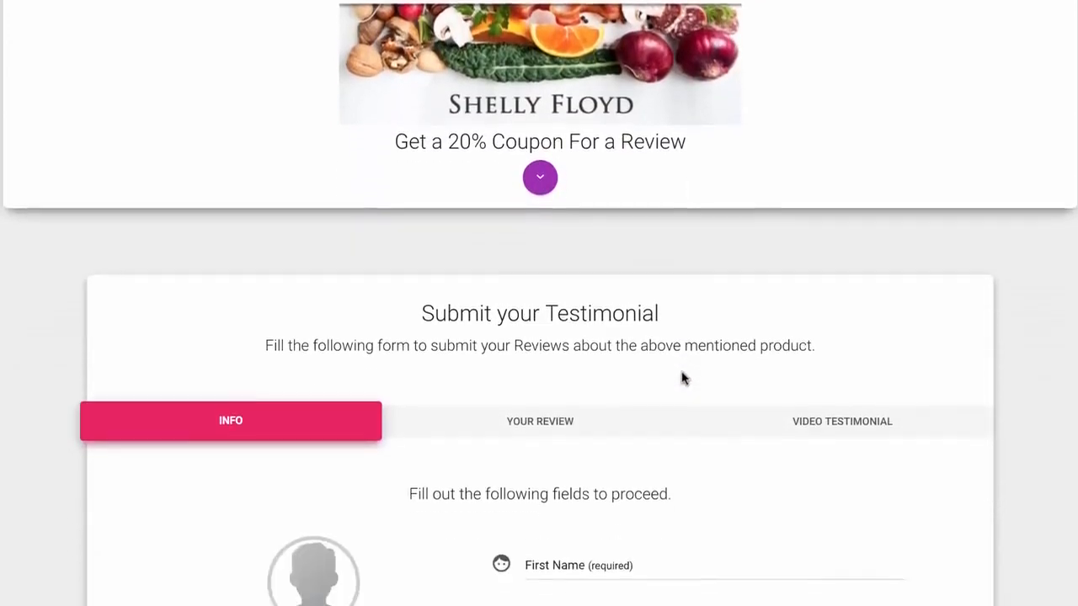
Submit the reviewer details and the comment 'Great!', advancing to the video step.
scroll(down, 3)
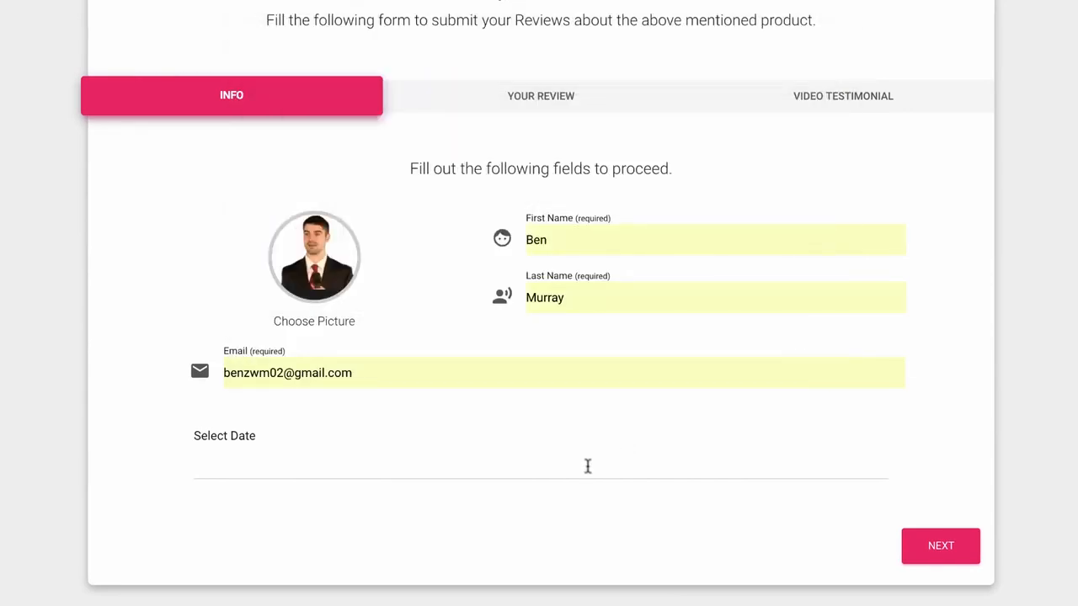
click(539, 459)
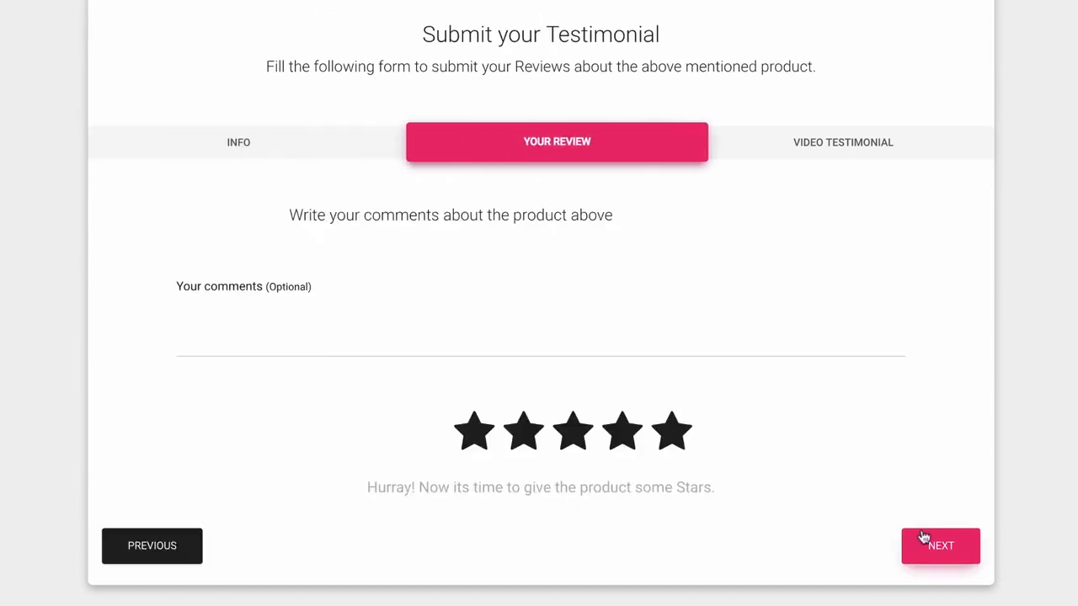
text(Great!)
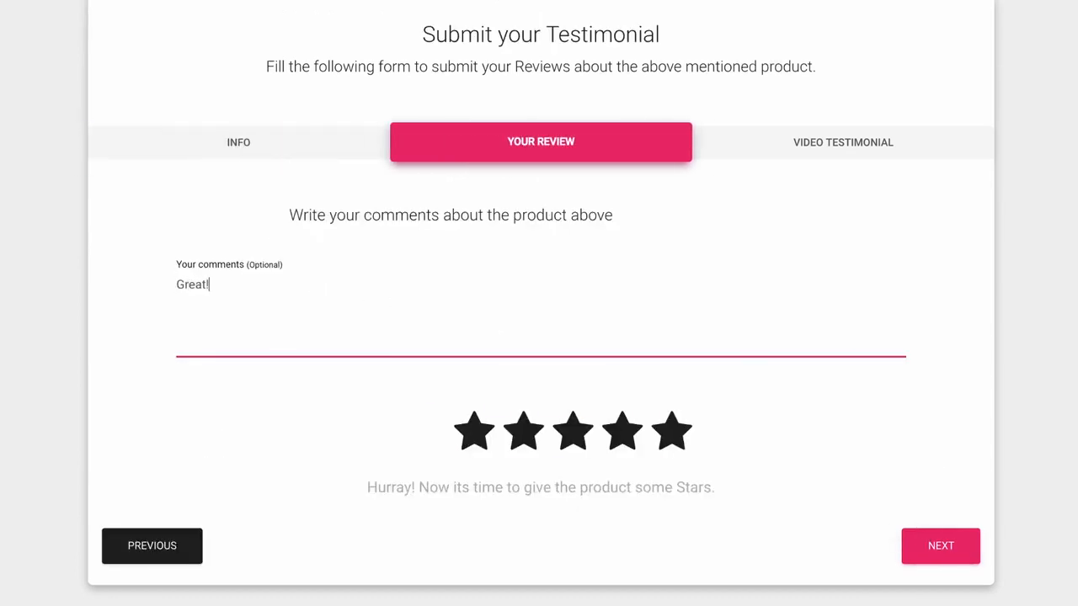
click(622, 432)
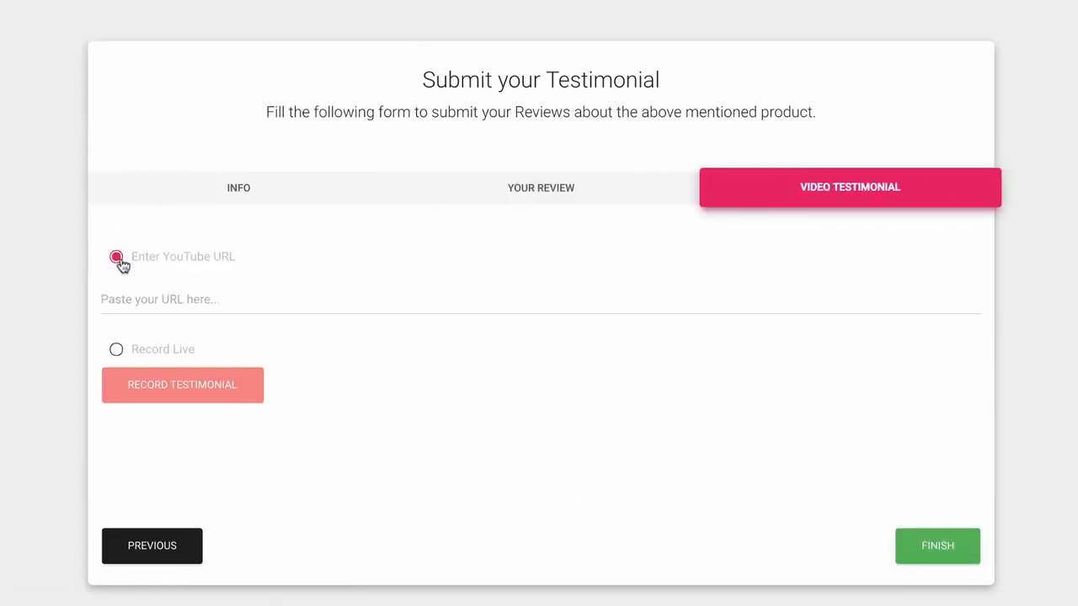
Record a live video testimonial and finish to preview it.
click(116, 350)
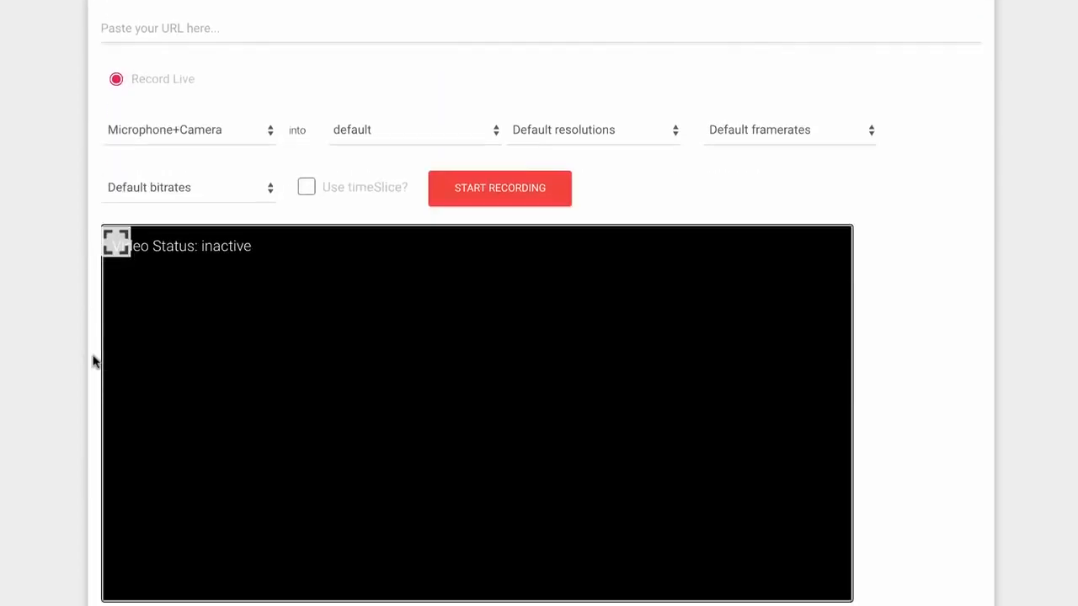
scroll(down, 3)
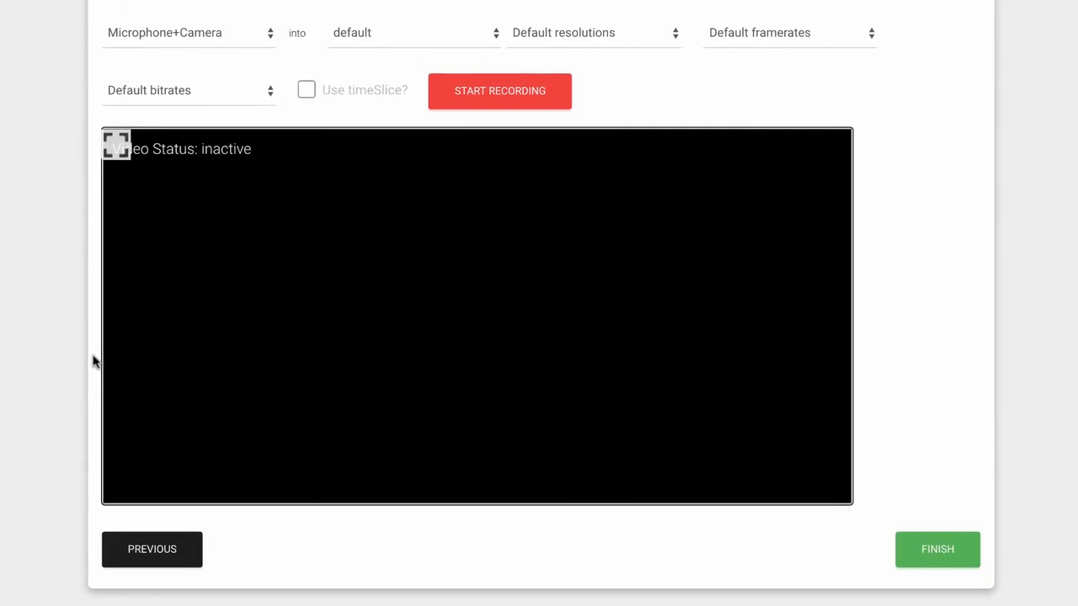
mouse_move(500, 91)
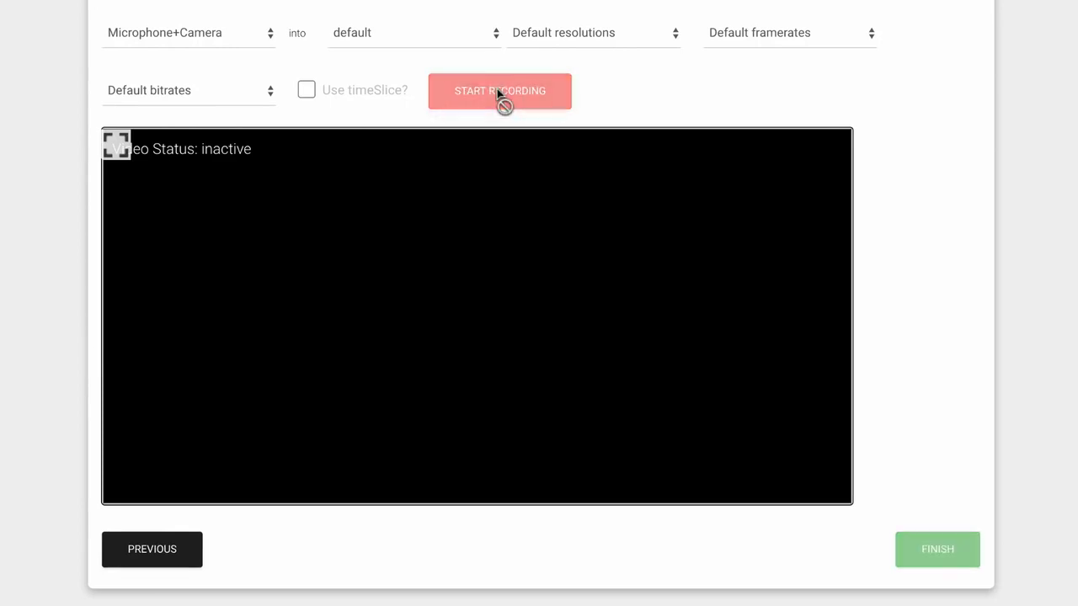
click(500, 91)
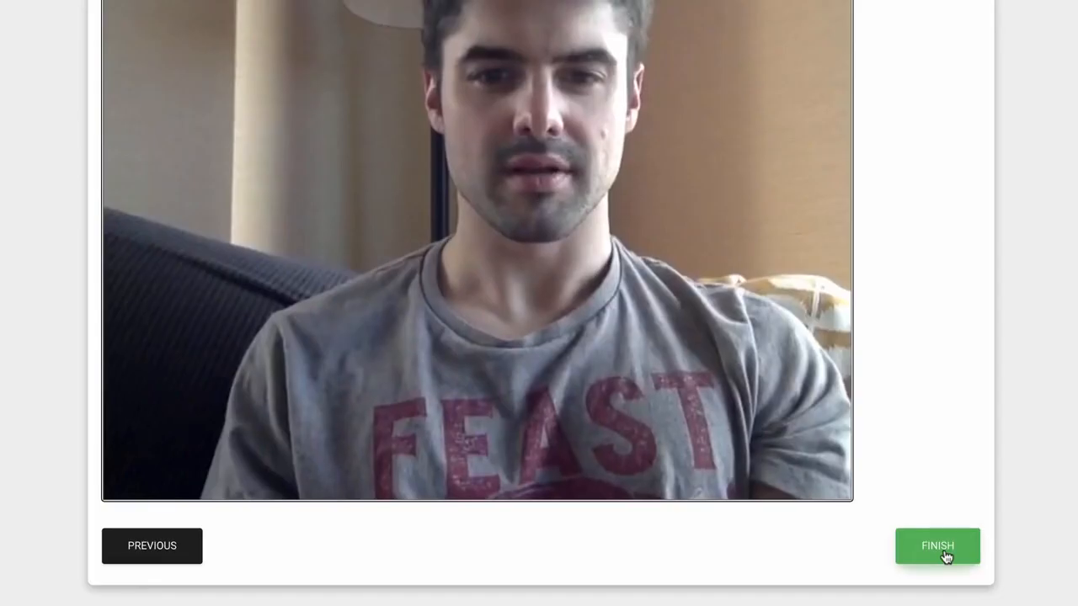
click(938, 546)
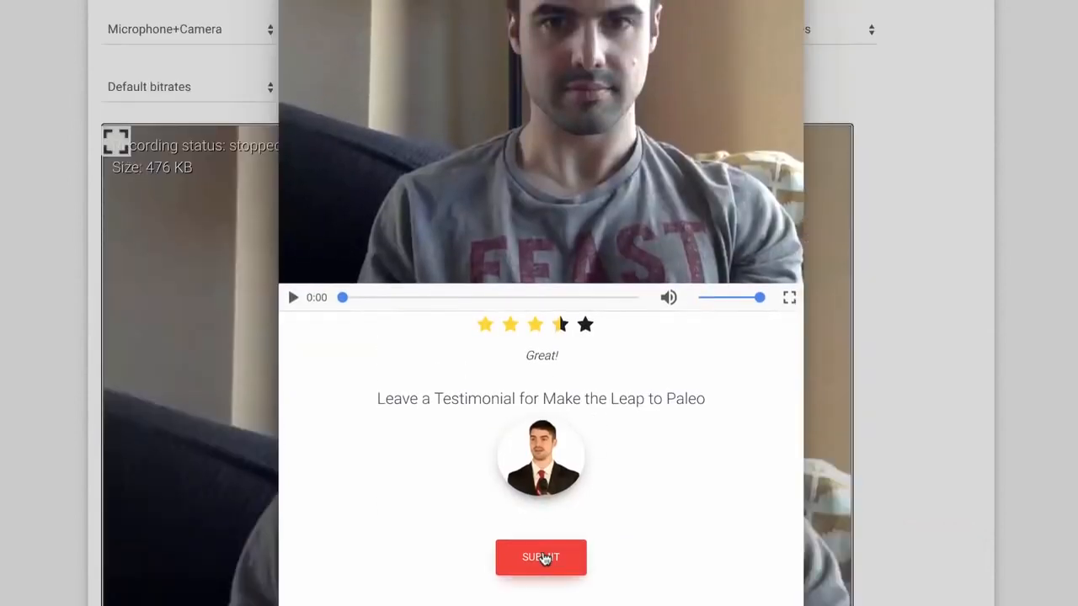
Submit the recorded testimonial and generate its embed link.
click(540, 558)
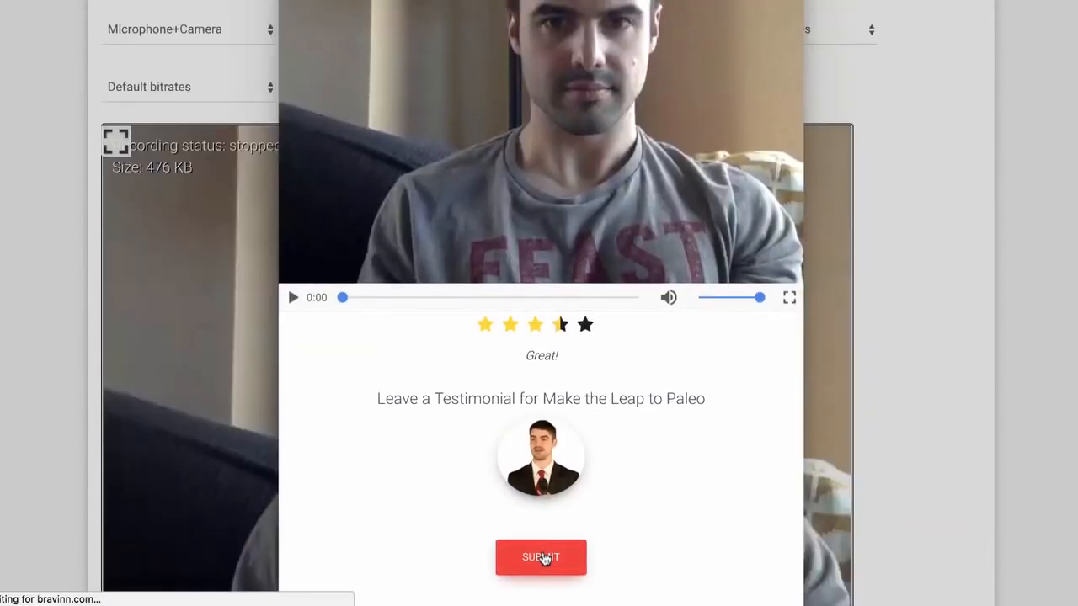
click(540, 557)
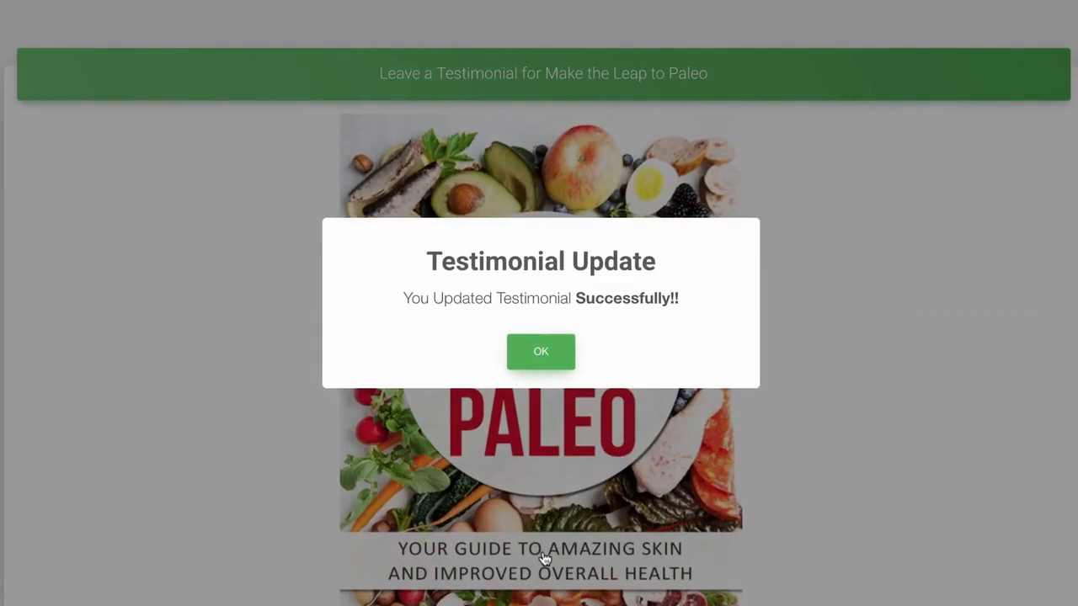
click(540, 351)
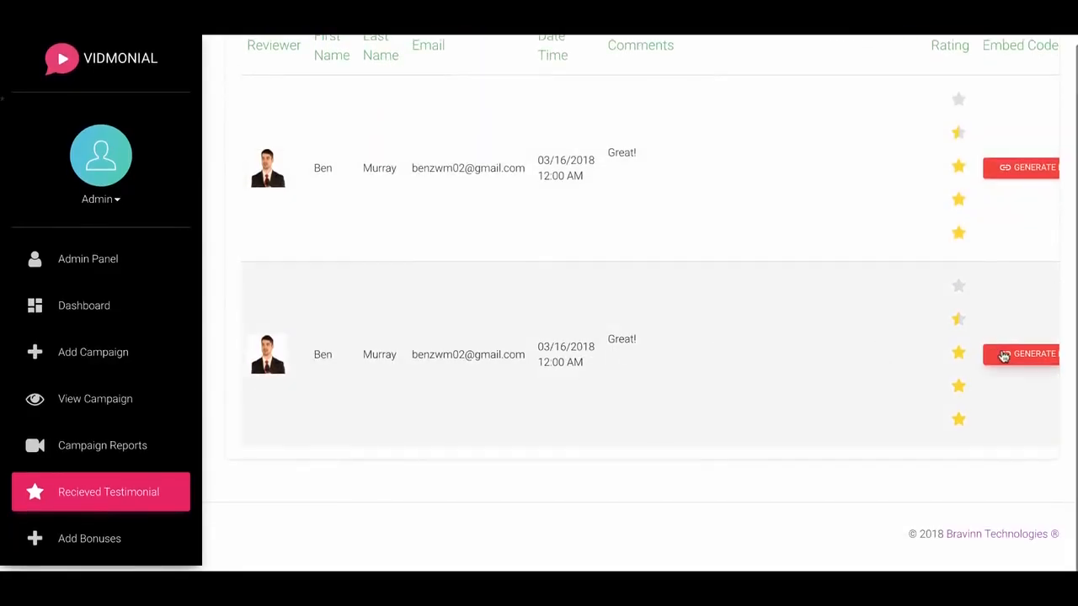
click(1034, 353)
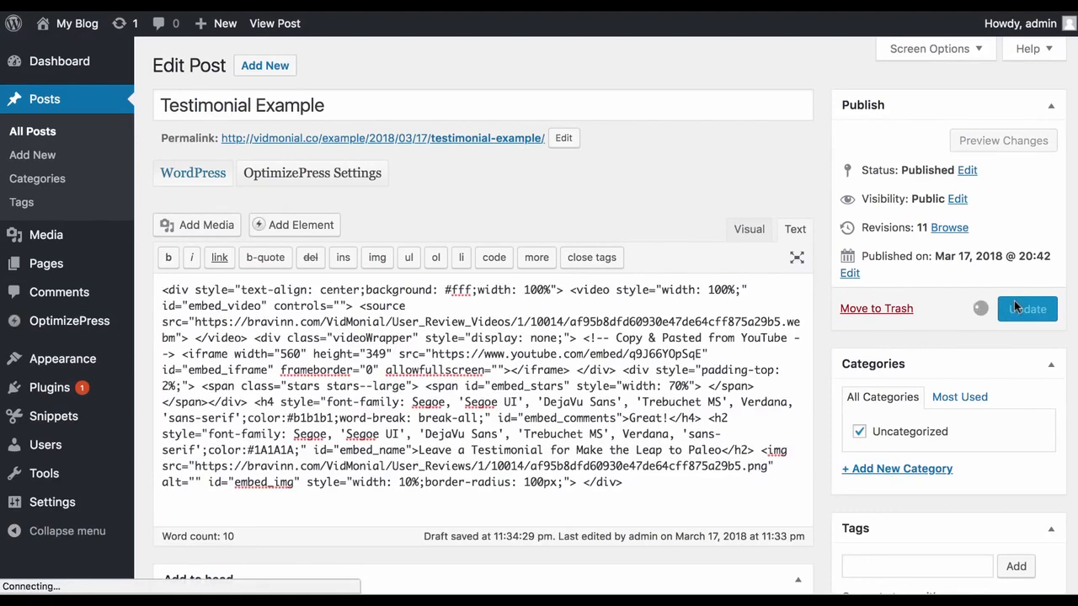
Update the Testimonial Example post and view the published page with the embedded video.
click(1025, 309)
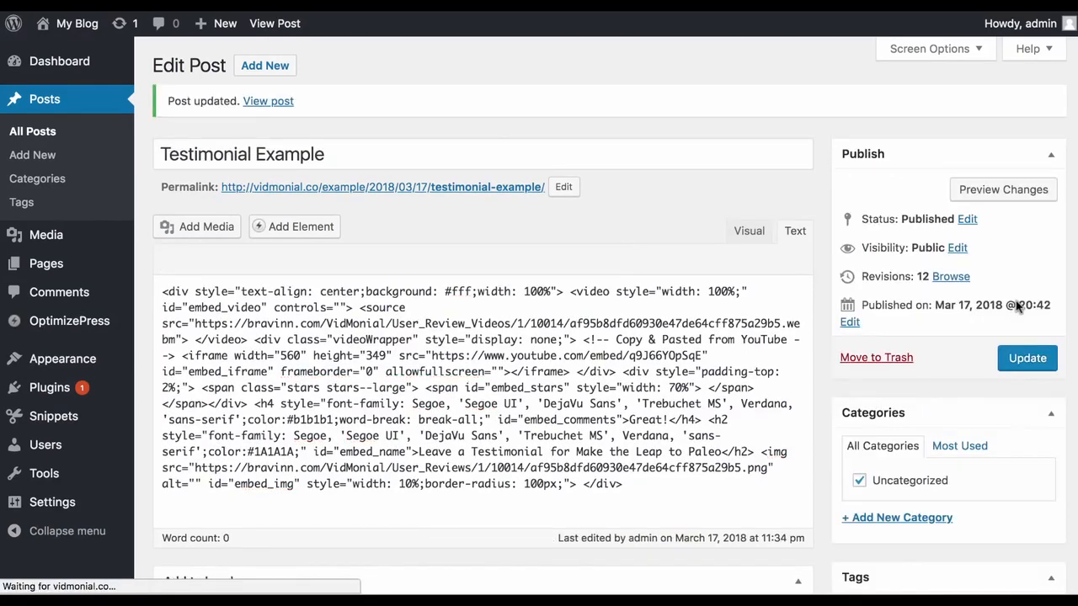
click(268, 100)
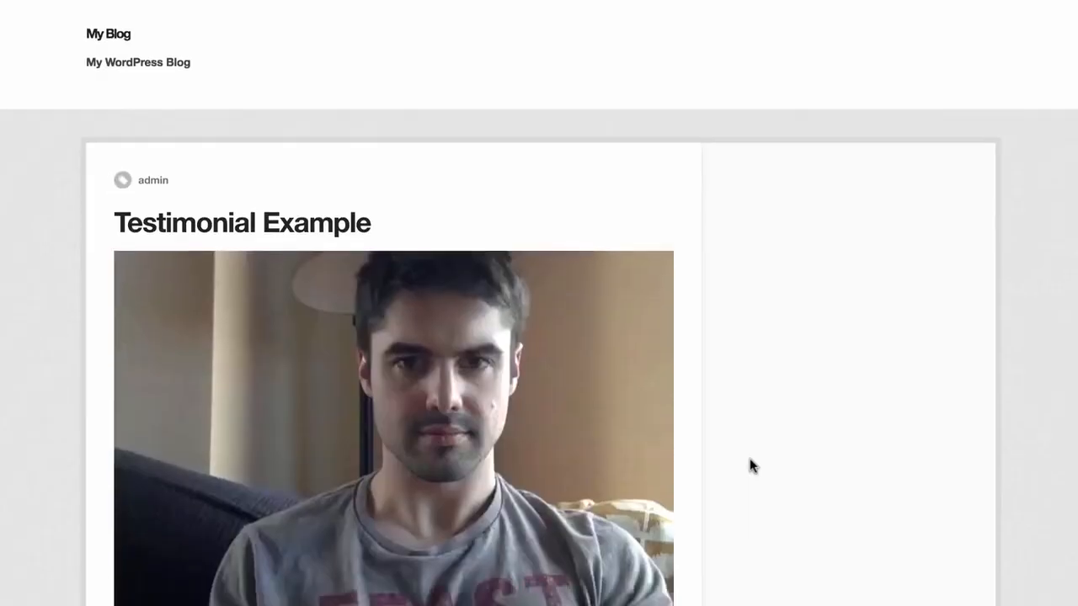
scroll(down, 3)
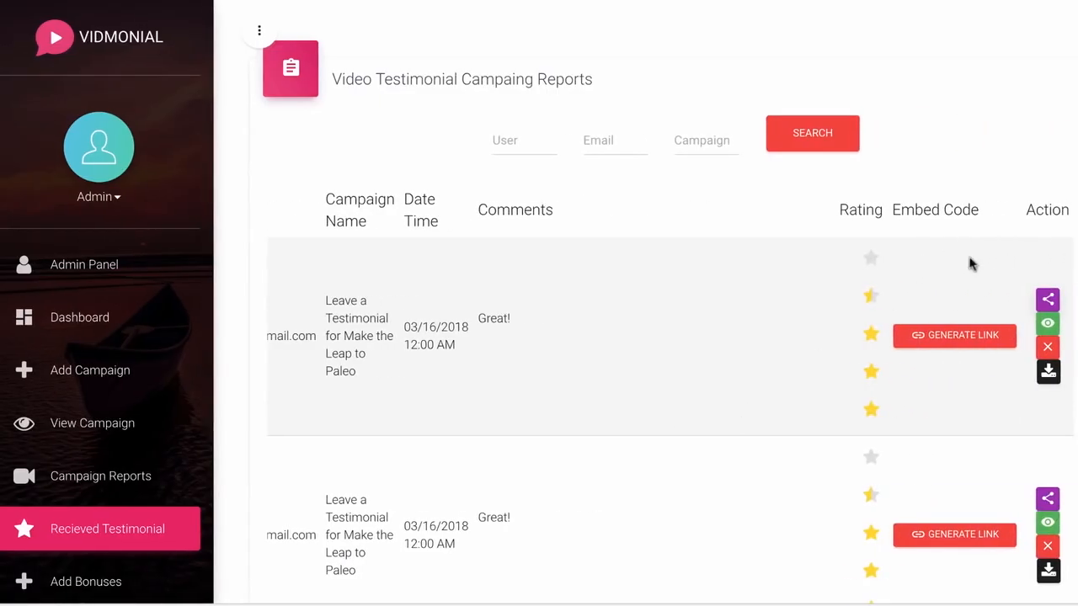
Open the testimonial's share options, share it to Facebook and download the video.
click(1047, 300)
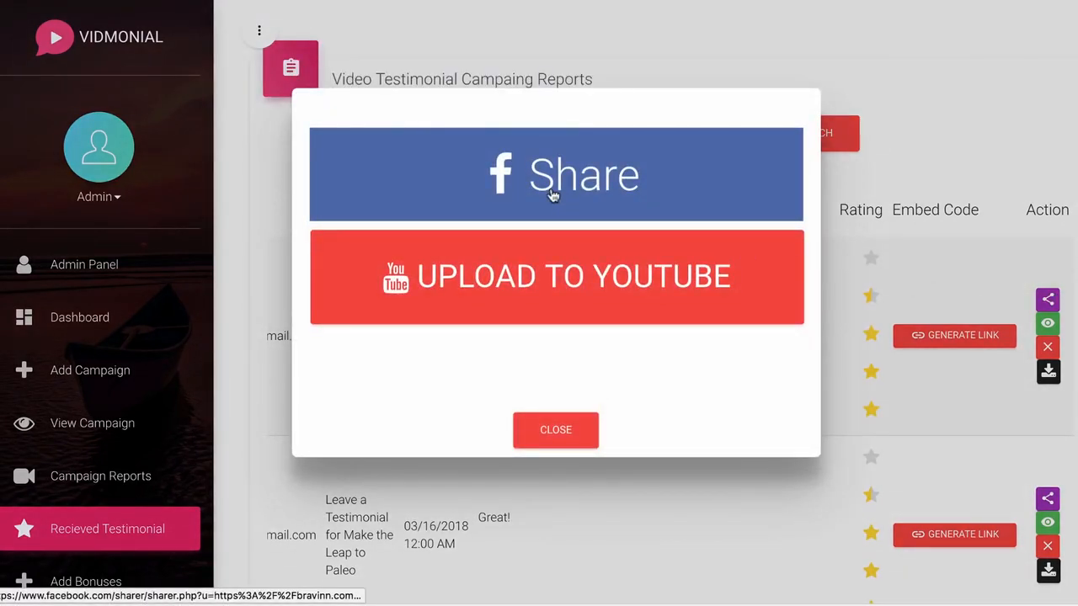
click(555, 430)
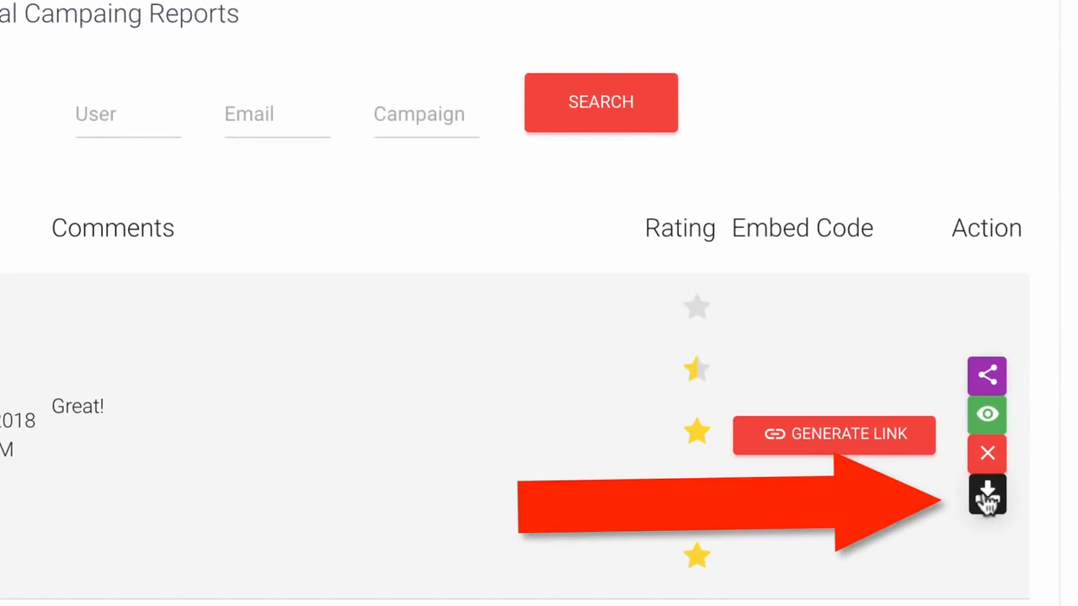
click(69, 317)
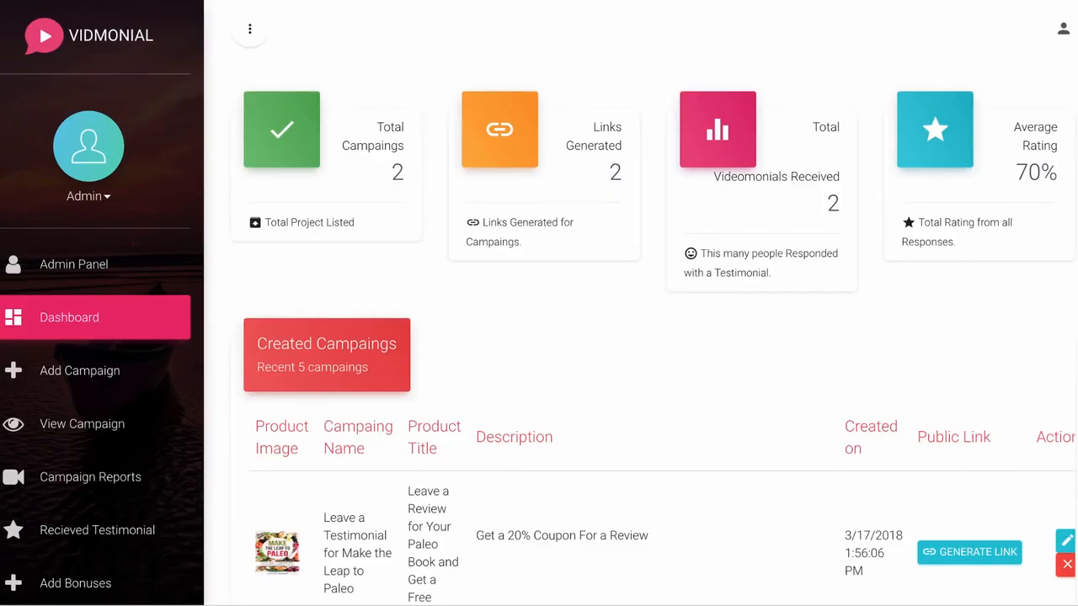